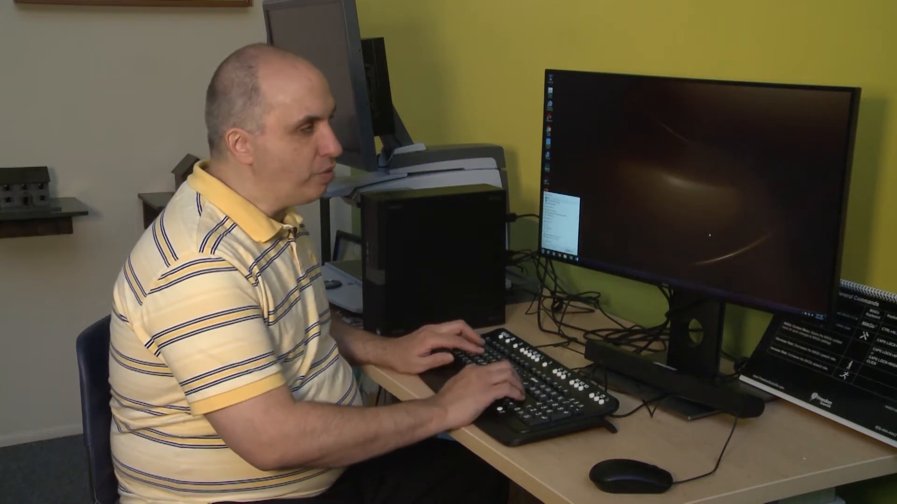
key(Tab)
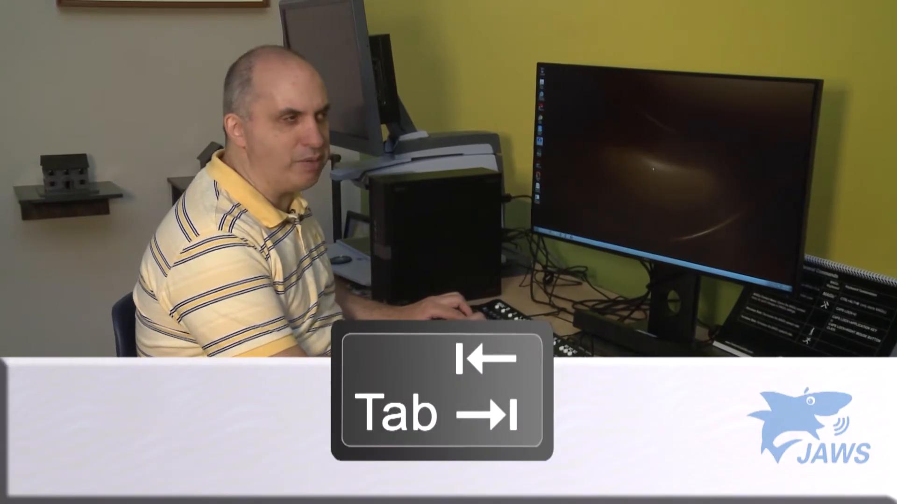
key(Shift+Tab)
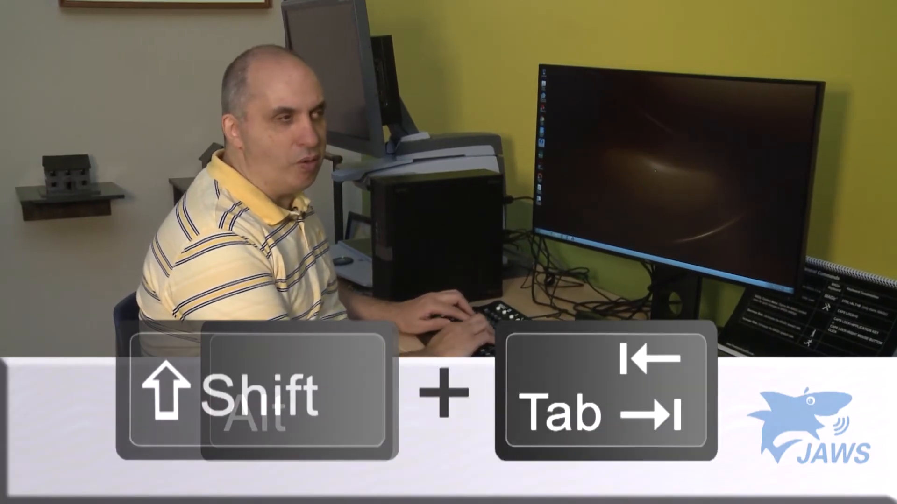